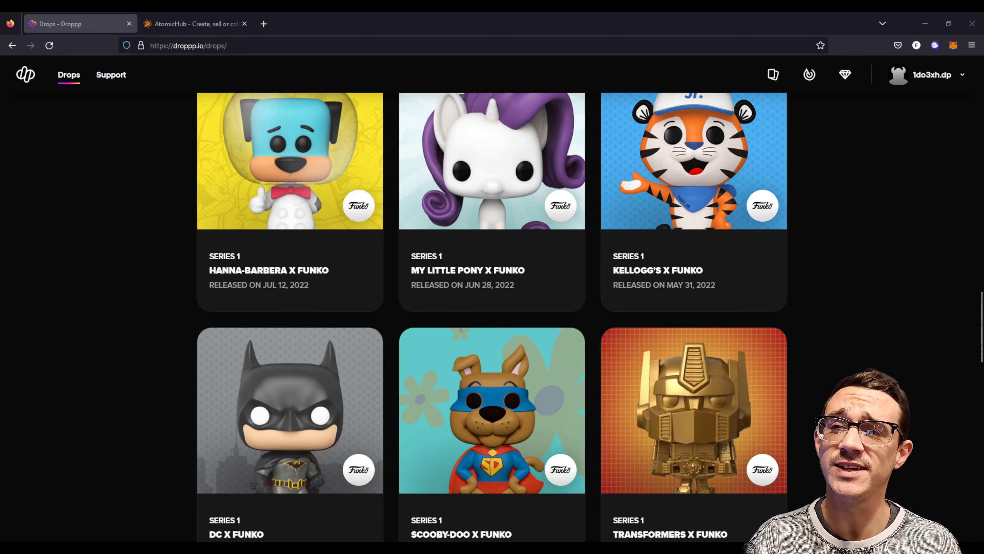
# Browse down the current page, then bring up the AtomicHub home page
pyautogui.scroll(-3)
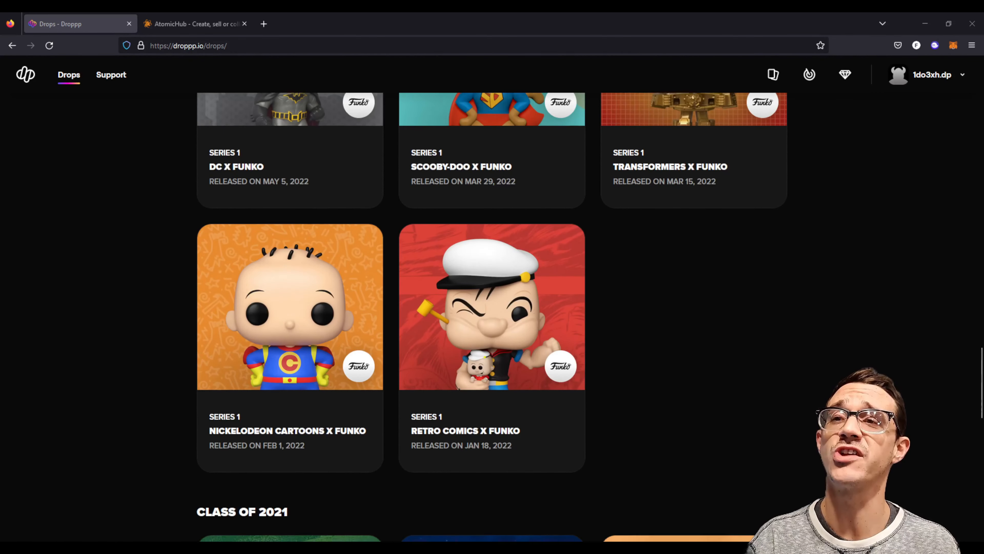
pyautogui.scroll(-3)
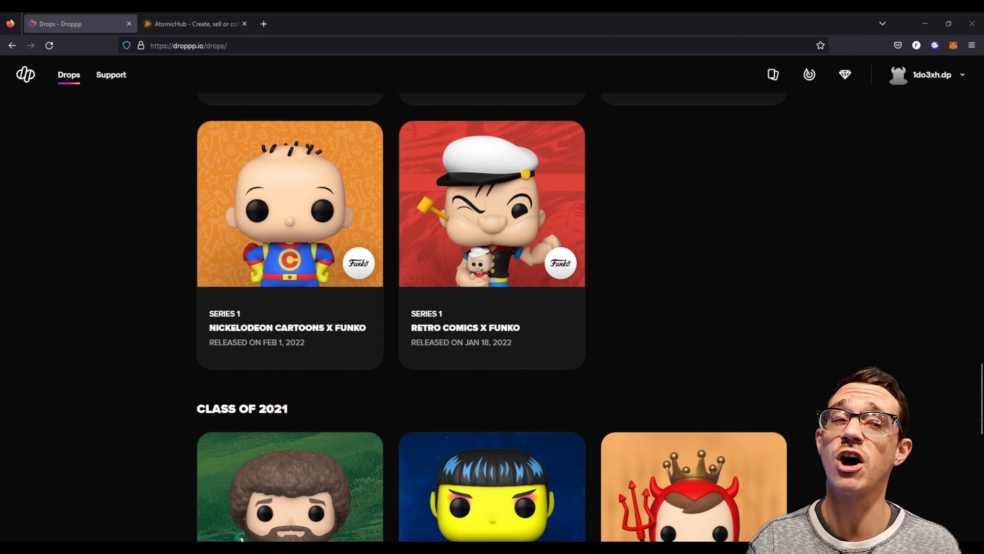
pyautogui.scroll(-3)
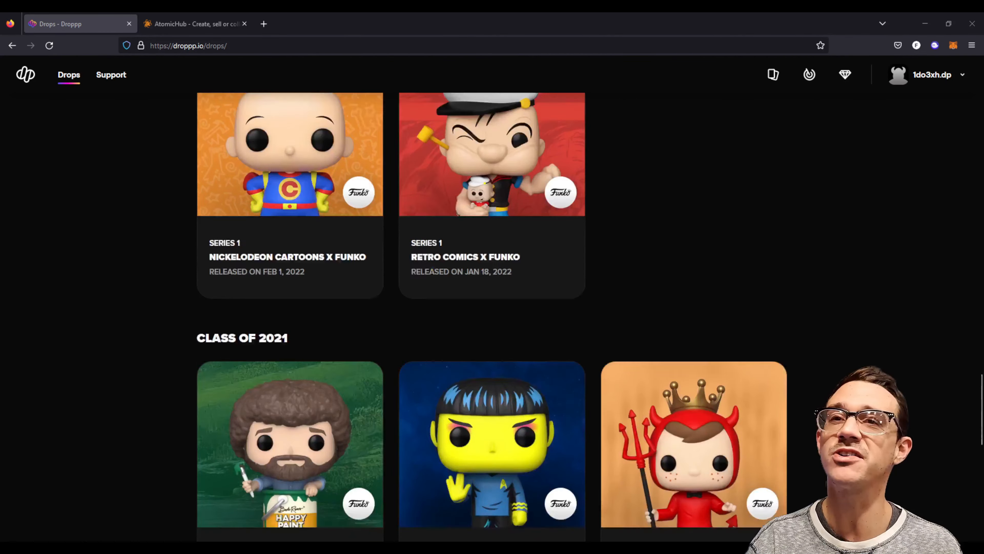
pyautogui.scroll(-3)
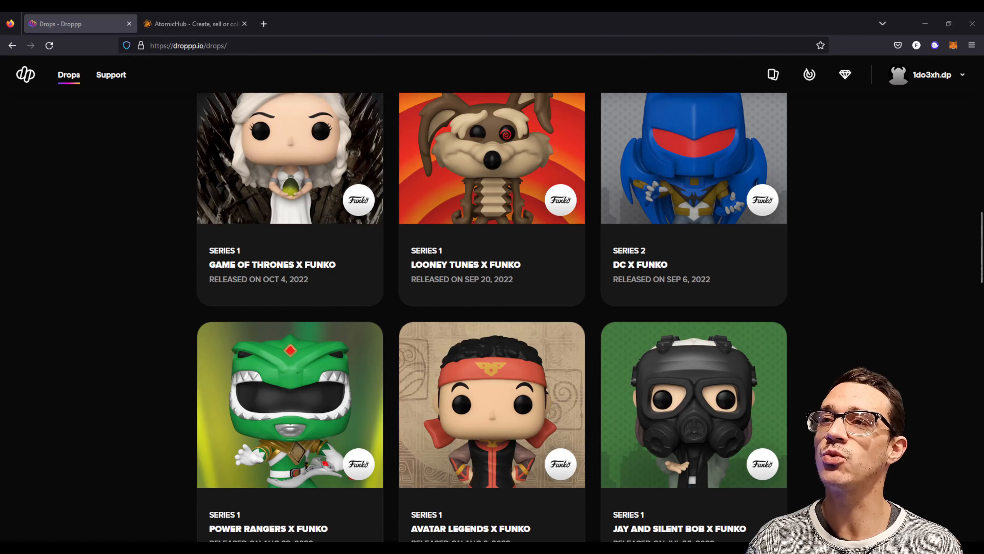
pyautogui.scroll(-3)
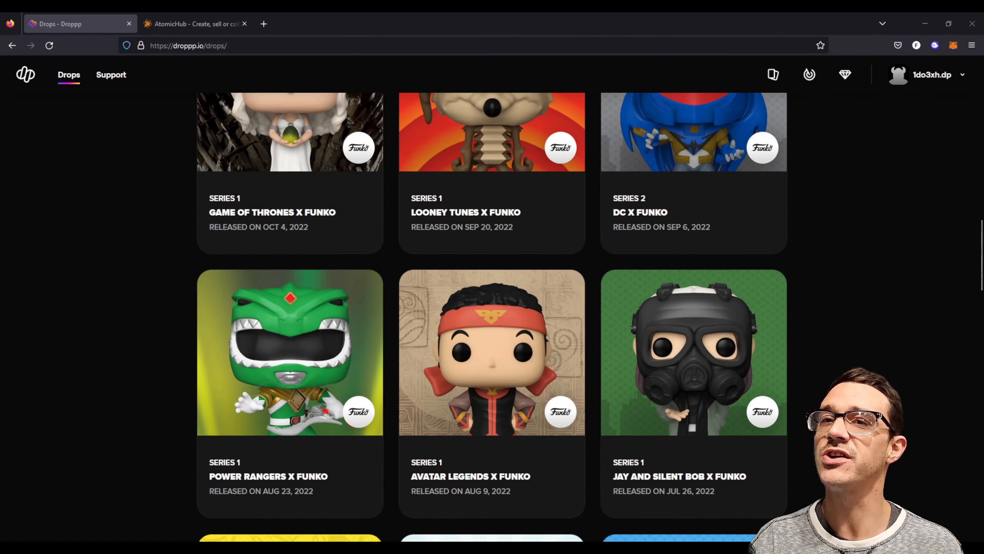
pyautogui.scroll(3)
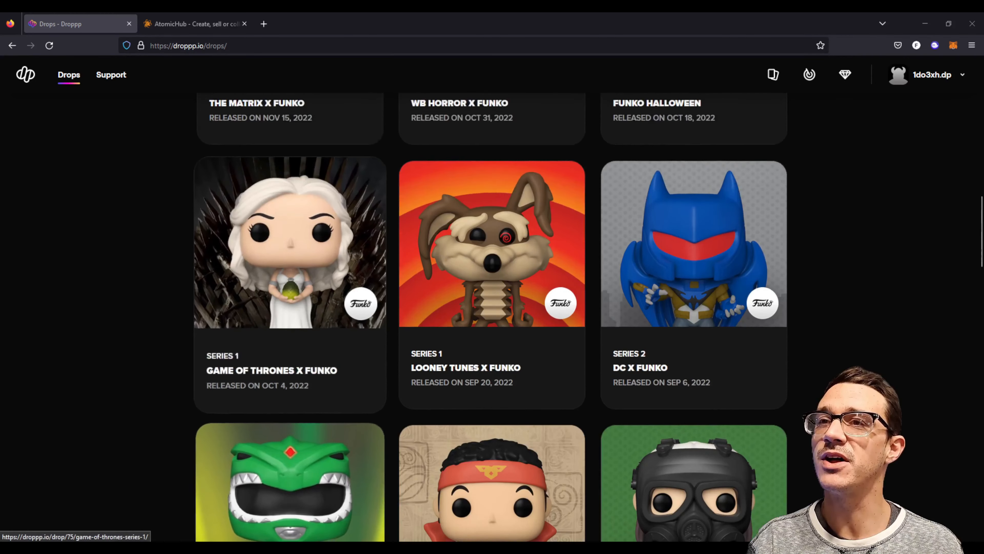
pyautogui.scroll(-3)
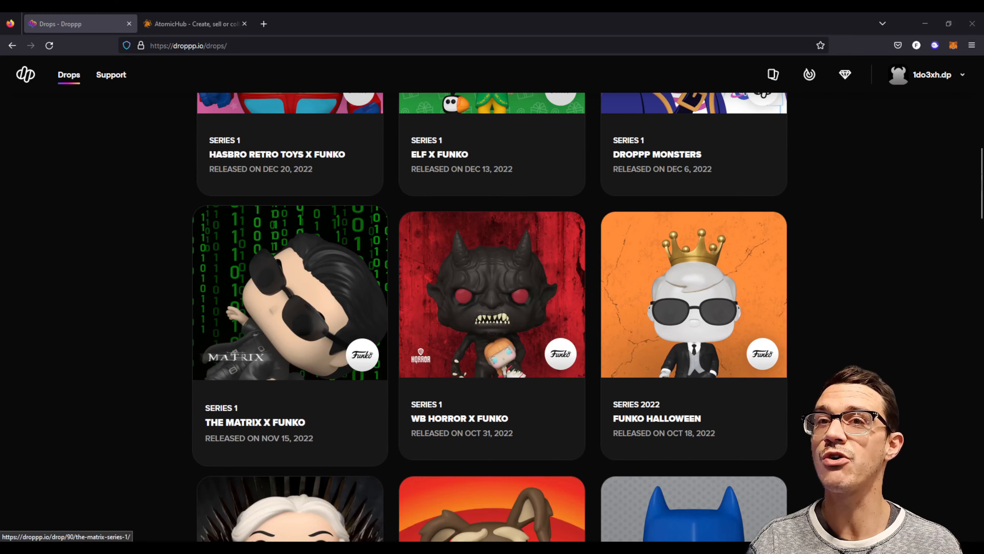
pyautogui.scroll(3)
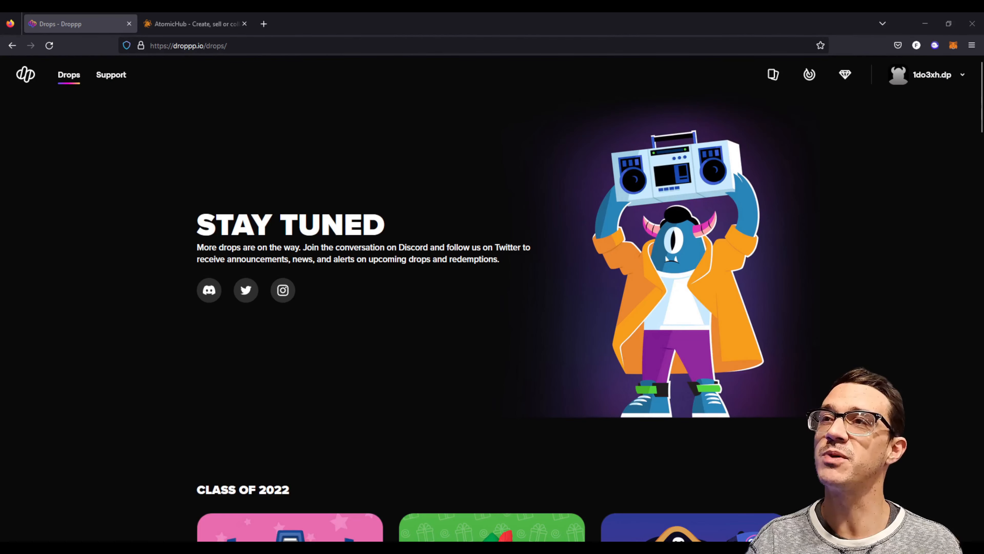
pyautogui.click(194, 23)
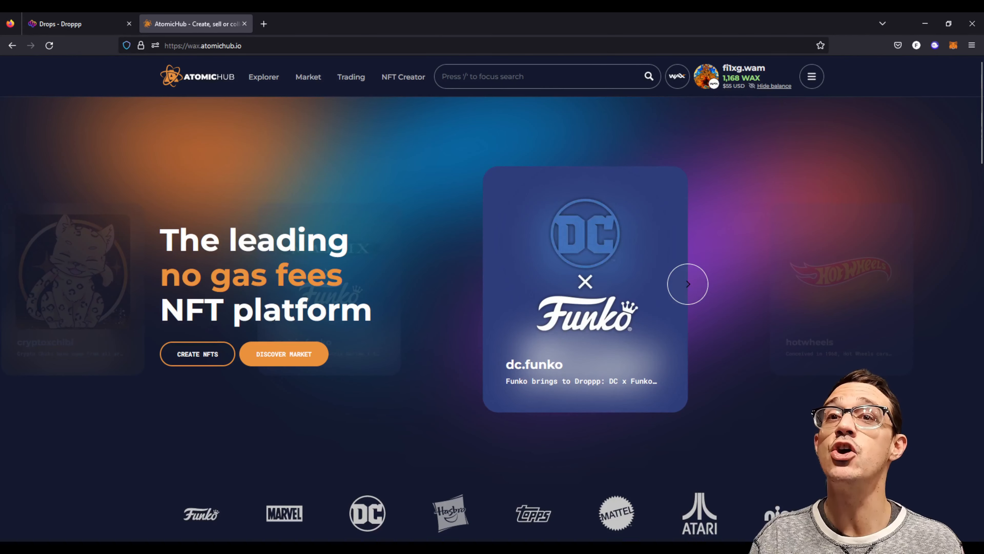
# Cycle the featured carousel through dc.funko, hotwheels, cryptoxchibi and matrix.funko
pyautogui.click(687, 283)
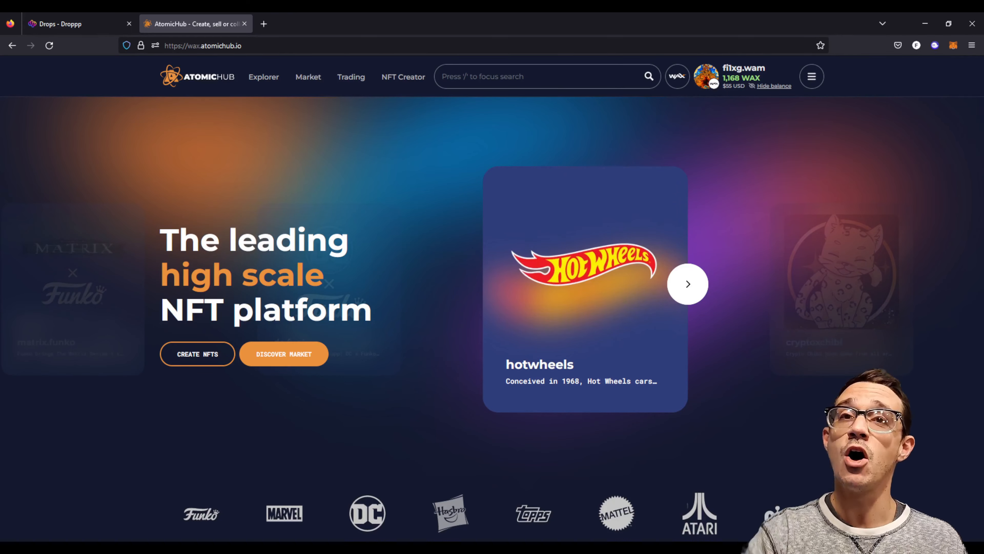
pyautogui.click(688, 284)
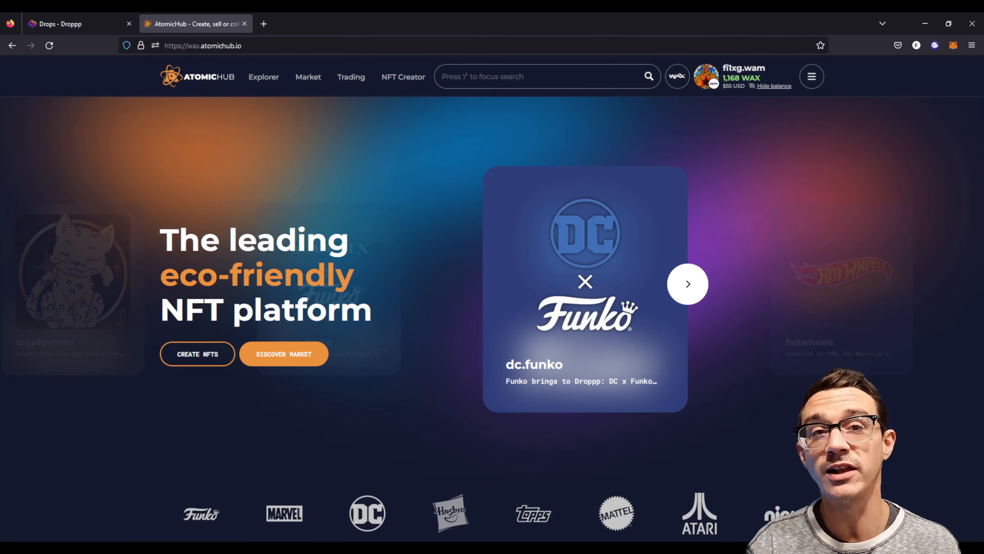
pyautogui.click(687, 283)
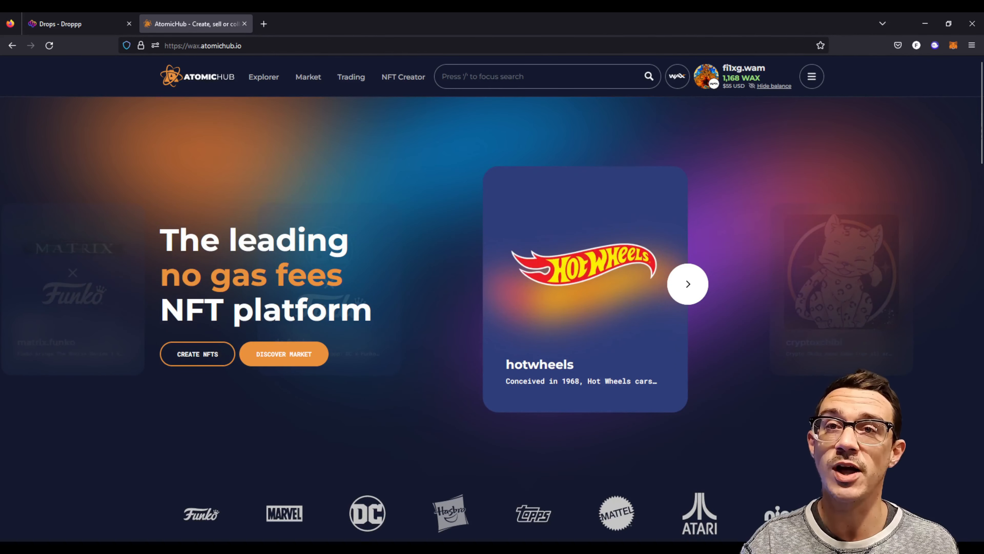
pyautogui.click(687, 283)
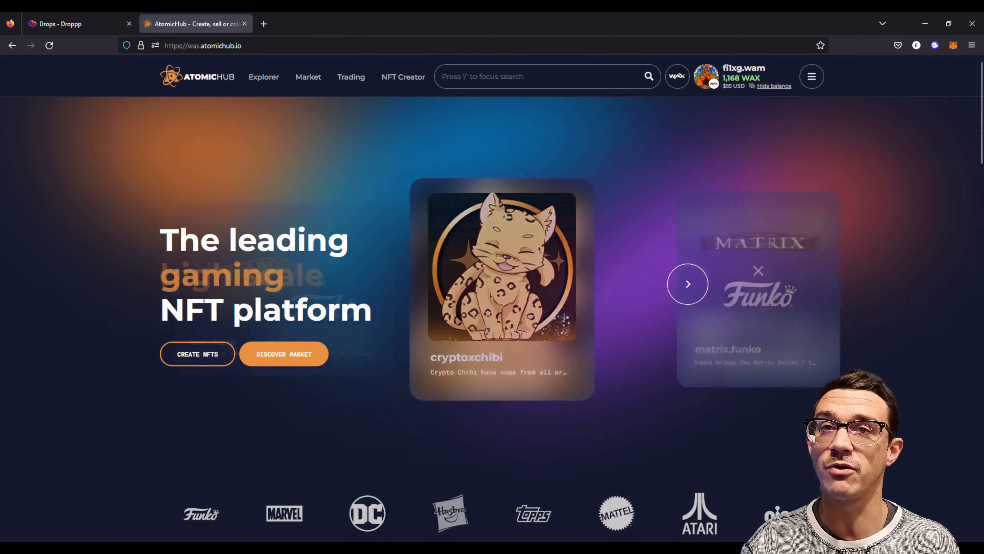
pyautogui.click(688, 283)
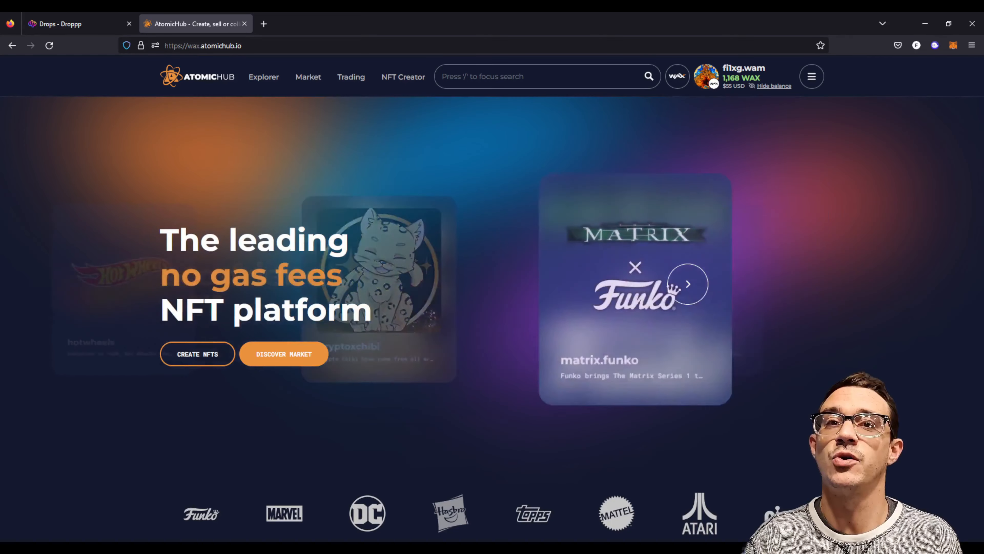
pyautogui.click(688, 283)
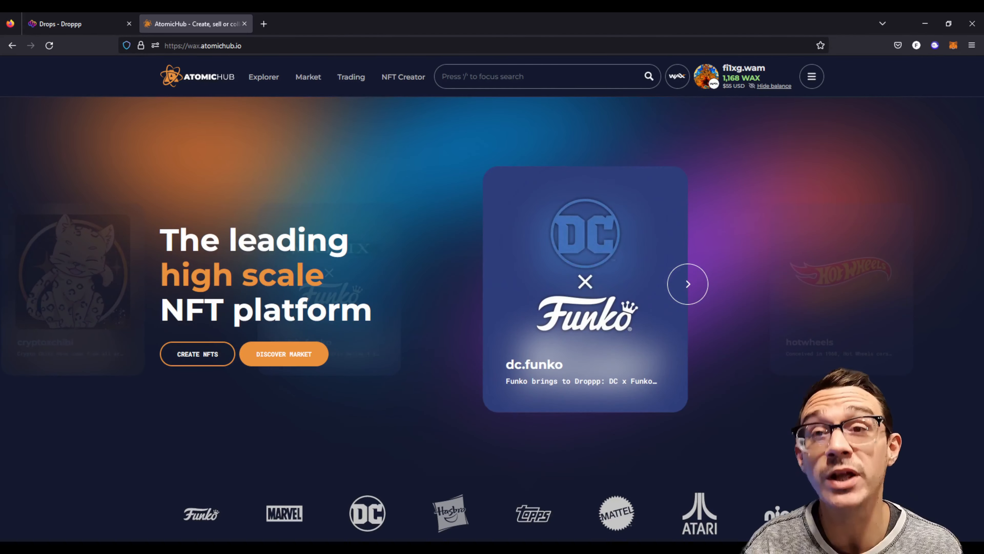
# View the Trending collections section, then return to the AtomicHub home page
pyautogui.scroll(-3)
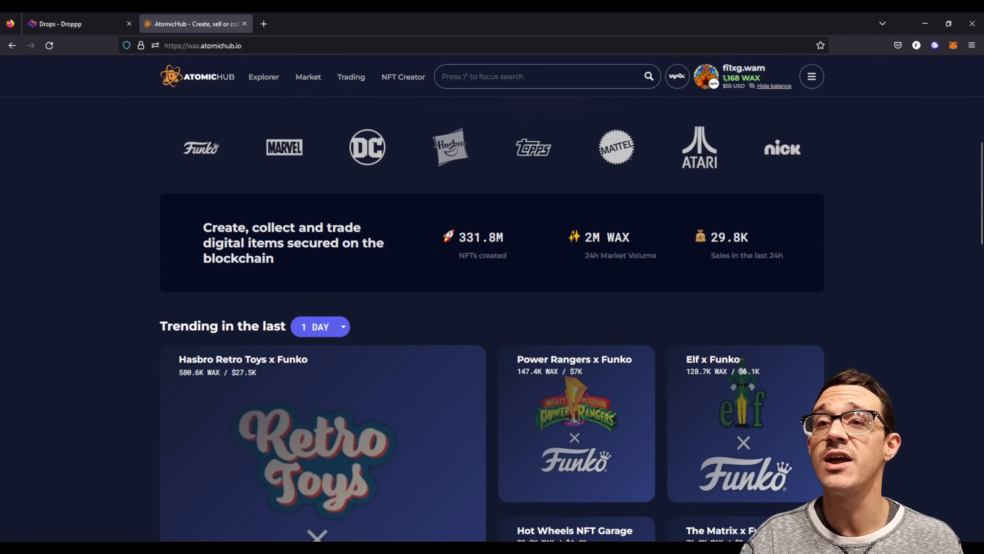
pyautogui.scroll(-3)
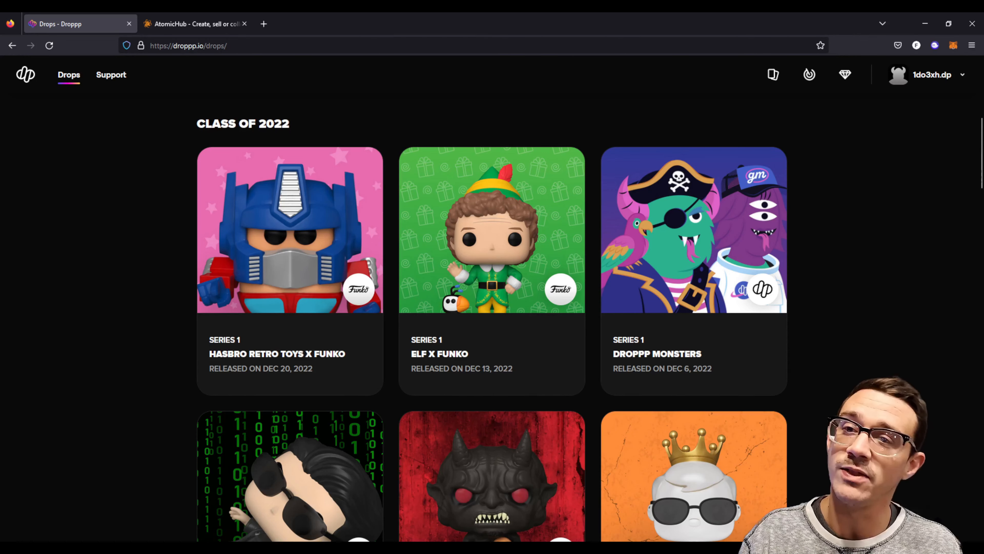
pyautogui.click(194, 23)
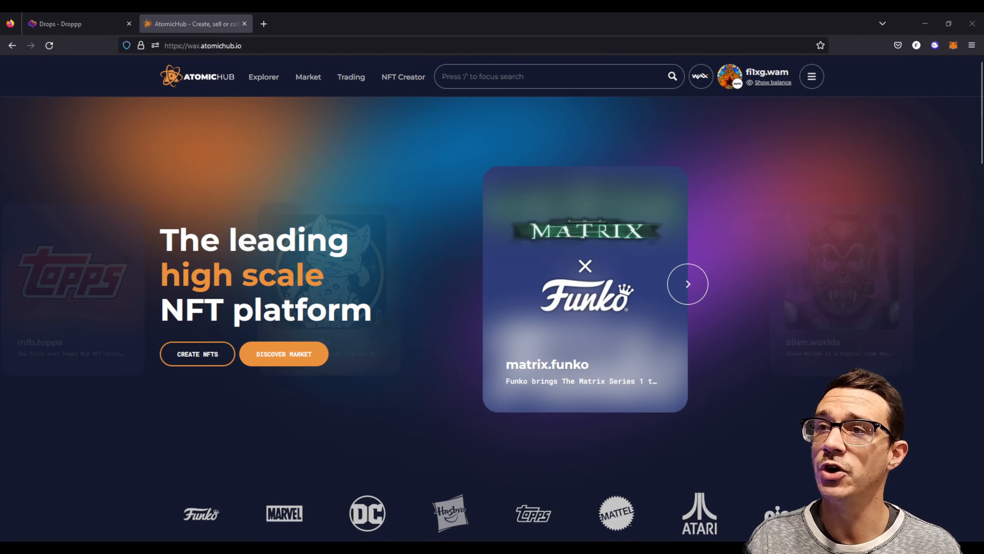
# Show the Market listings for dc.funko packs.drop Standard Packs with WAX prices
pyautogui.click(308, 76)
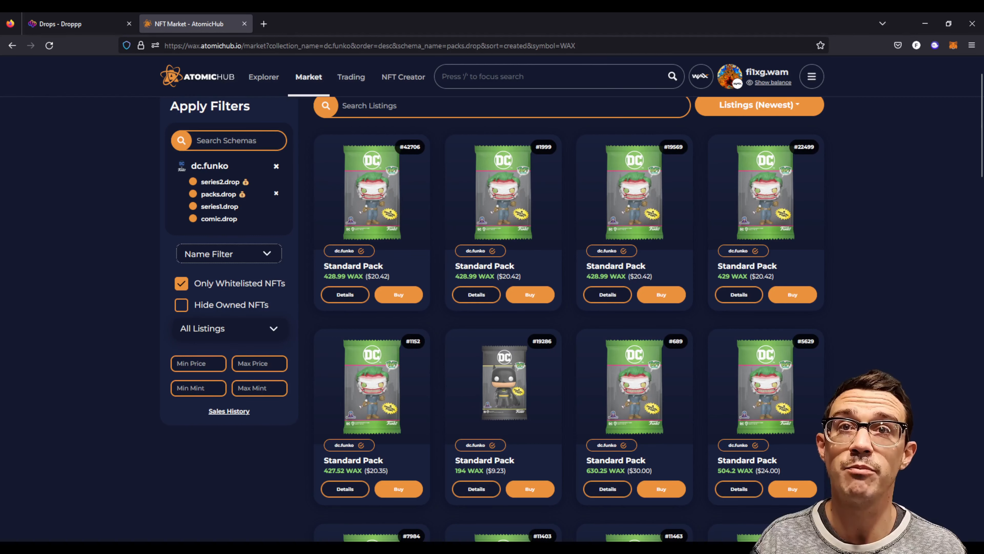
# Search listings for 'pre' to find Premium Packs, then clear the dc.funko collection filter
pyautogui.write('prem')
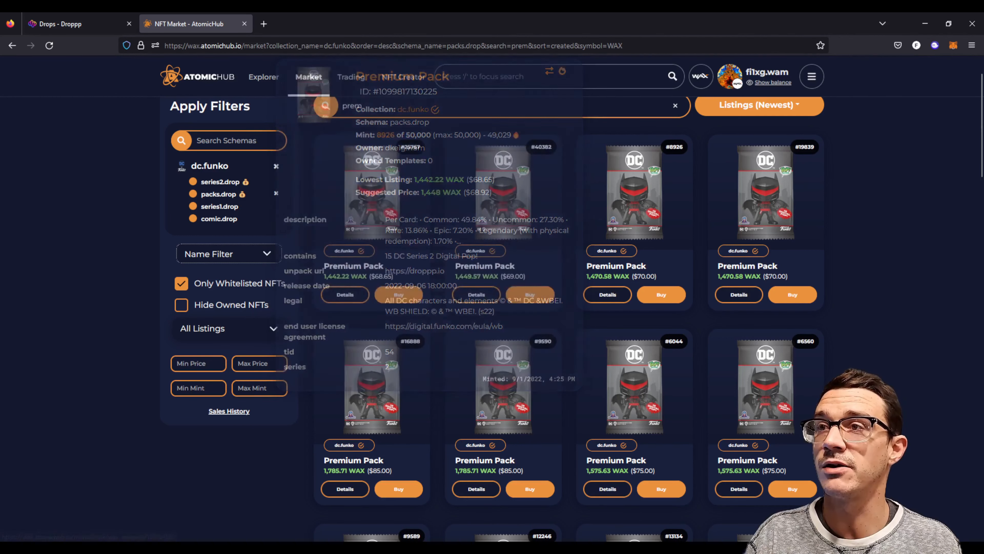
pyautogui.click(219, 182)
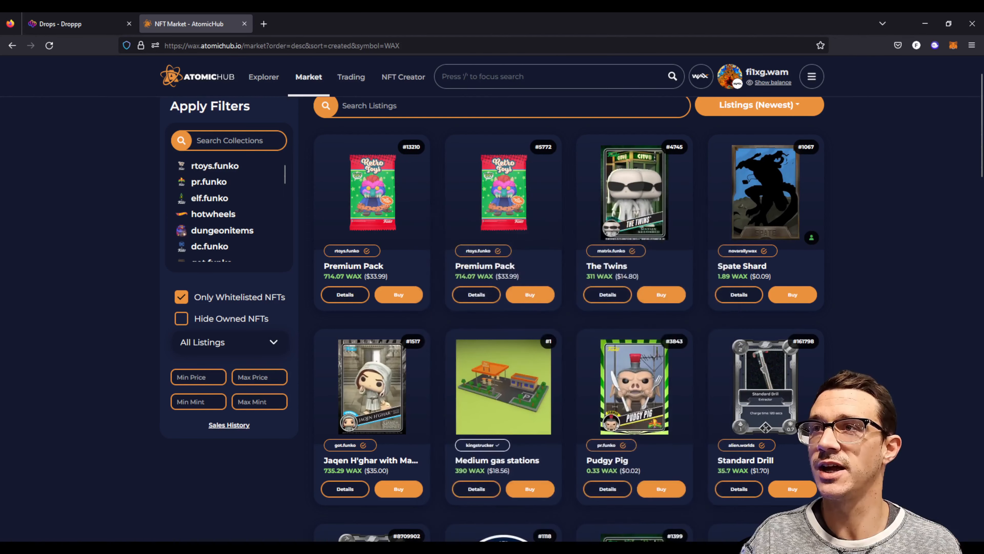
# Browse the Droppp Drops page past the 2022 Funko releases toward Class of 2021
pyautogui.click(69, 24)
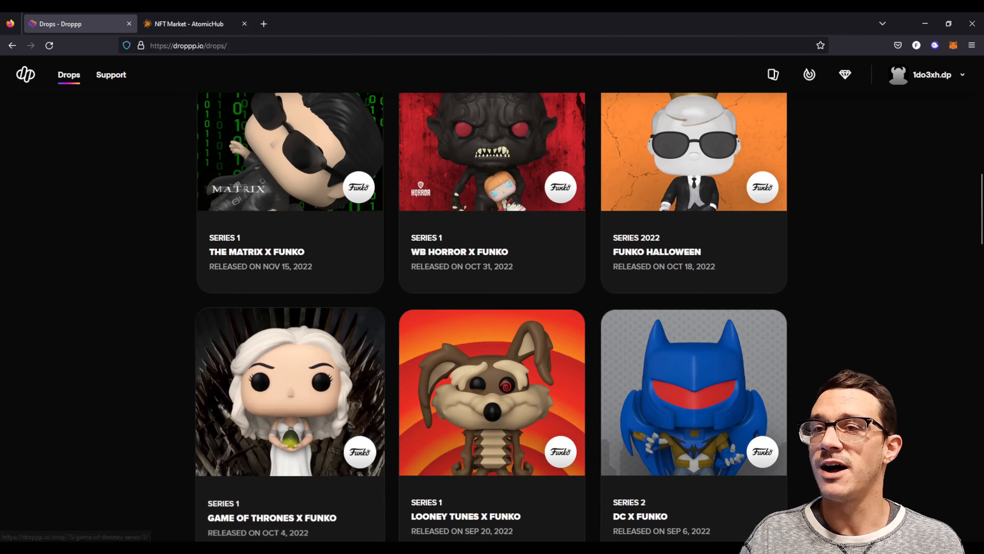
pyautogui.scroll(-3)
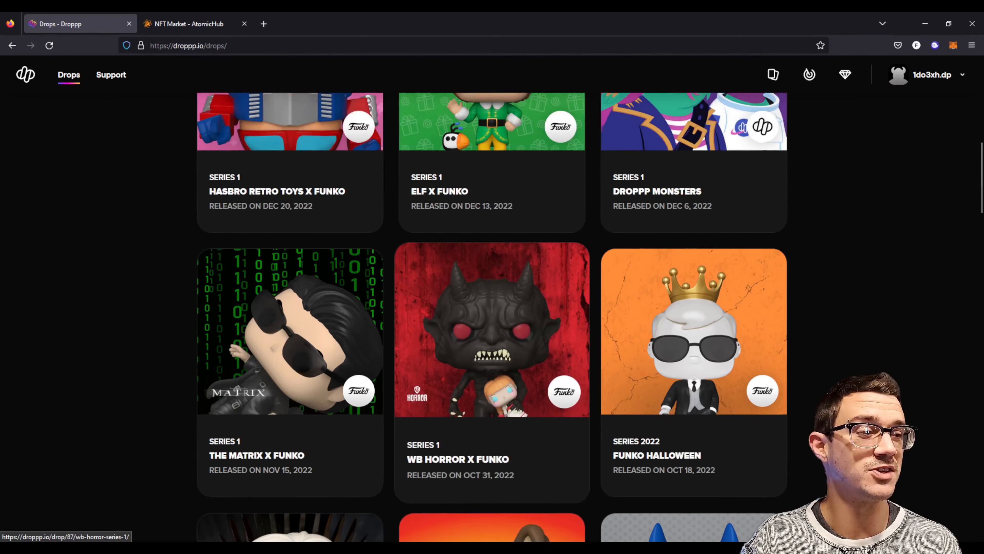
pyautogui.scroll(3)
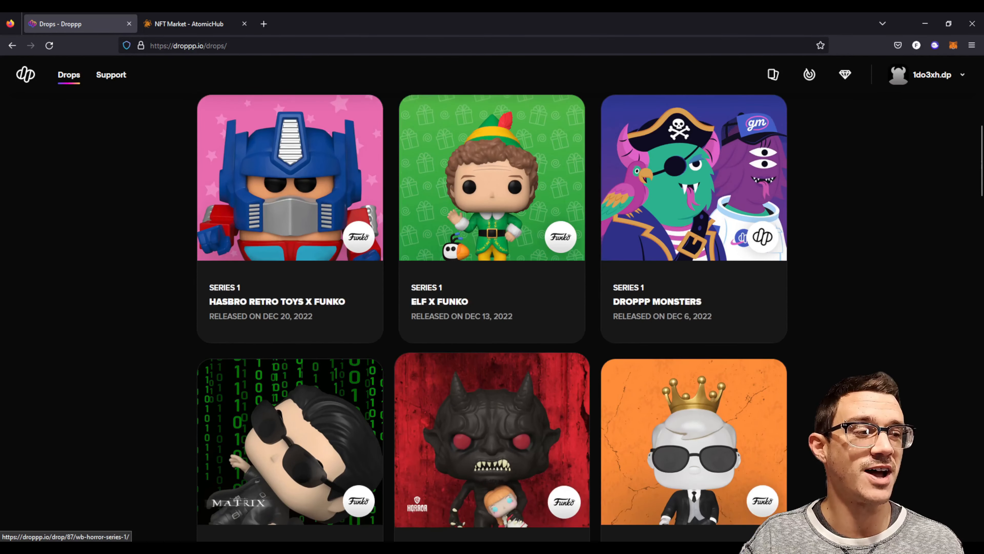
pyautogui.scroll(-3)
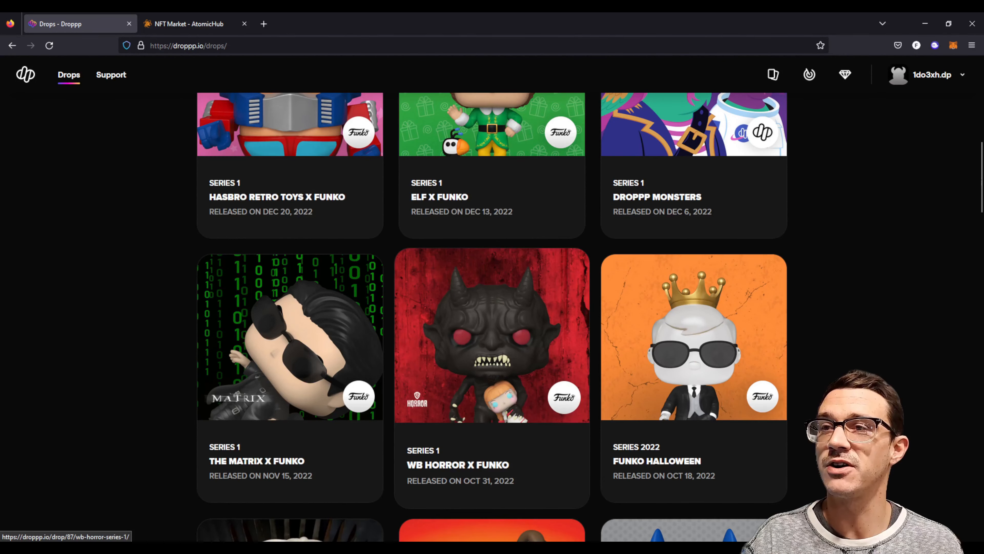
pyautogui.scroll(-3)
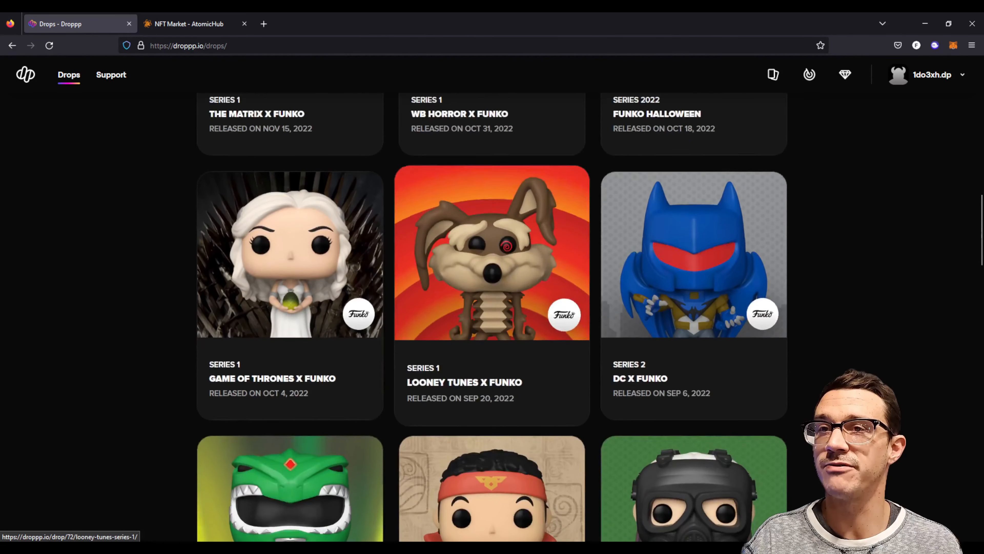
pyautogui.scroll(-3)
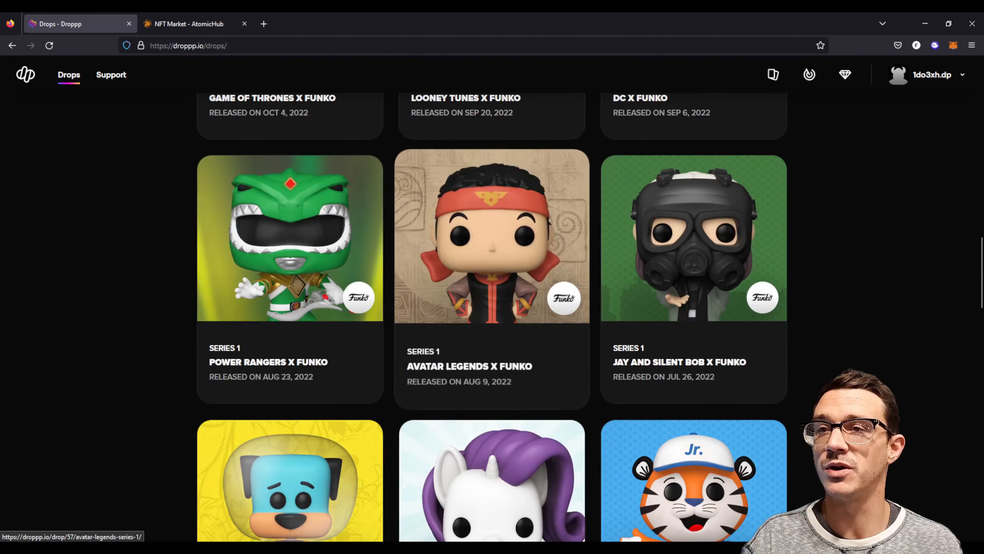
pyautogui.scroll(-3)
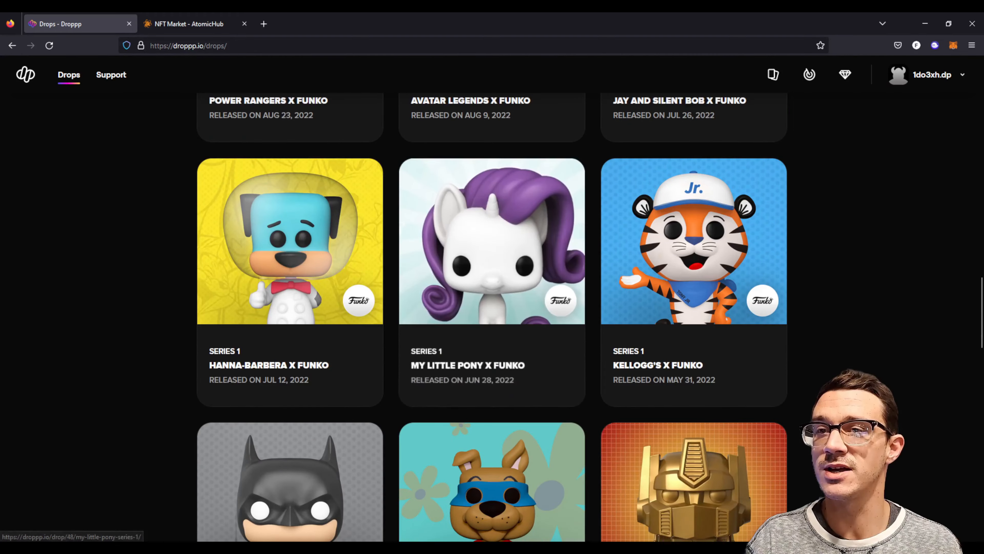
pyautogui.scroll(-3)
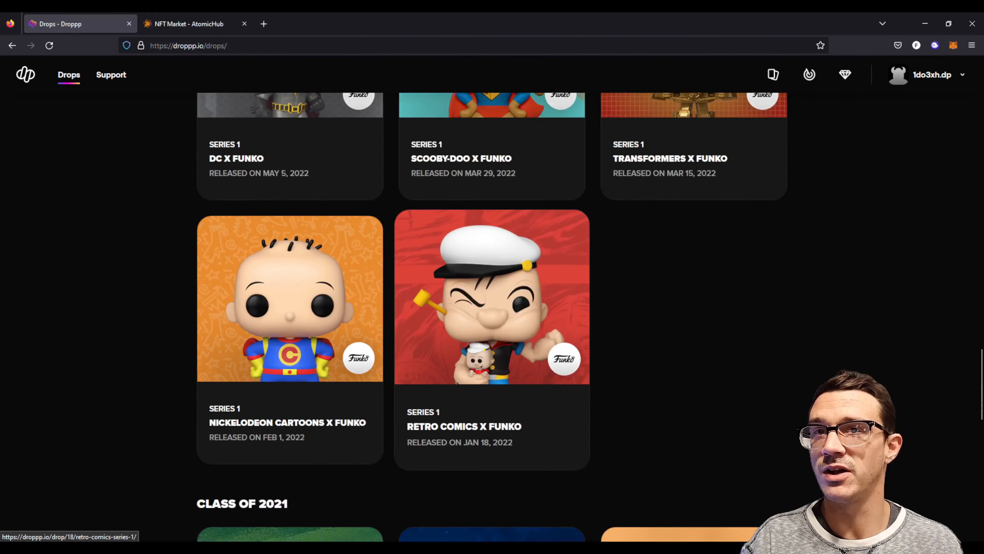
# Show My Sell History with past My Little Pony and Looney Tunes pack sales
pyautogui.click(188, 24)
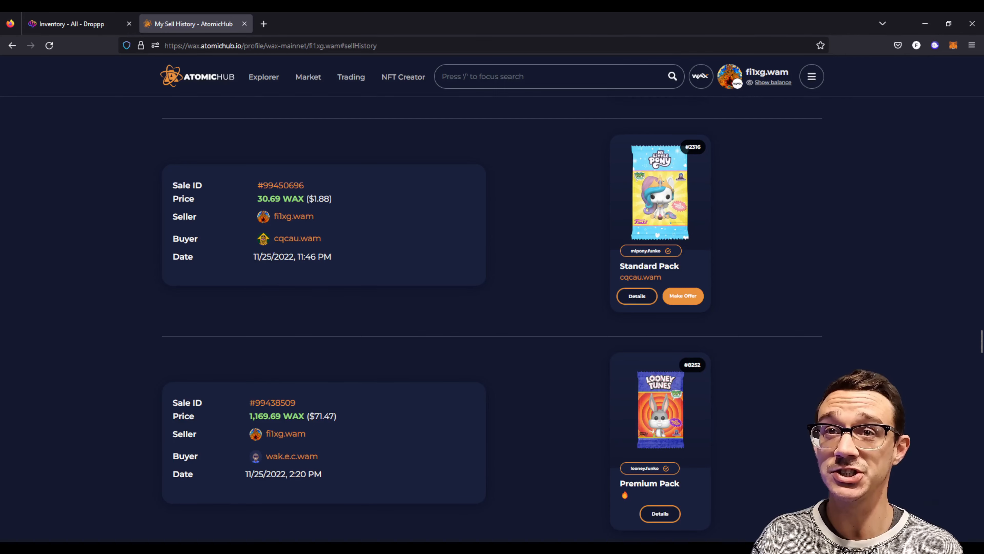
pyautogui.click(636, 296)
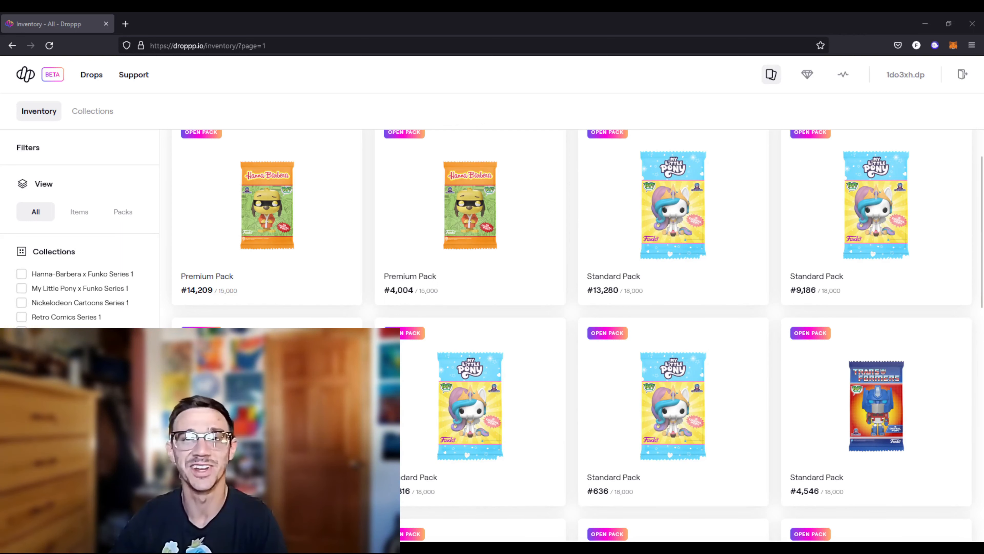
# Bring up the side panel for Transformers Standard Pack #4,546 in the inventory
pyautogui.scroll(-3)
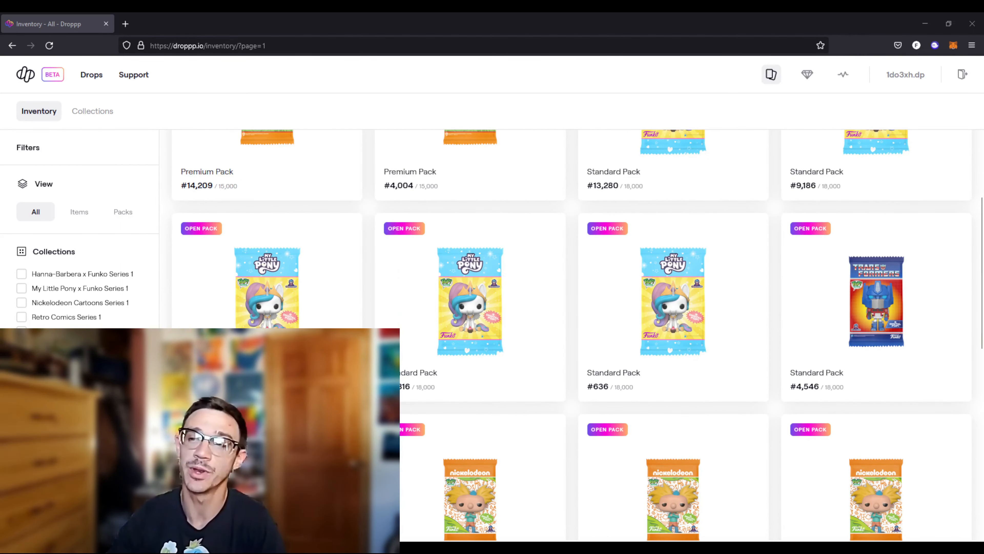
pyautogui.click(875, 302)
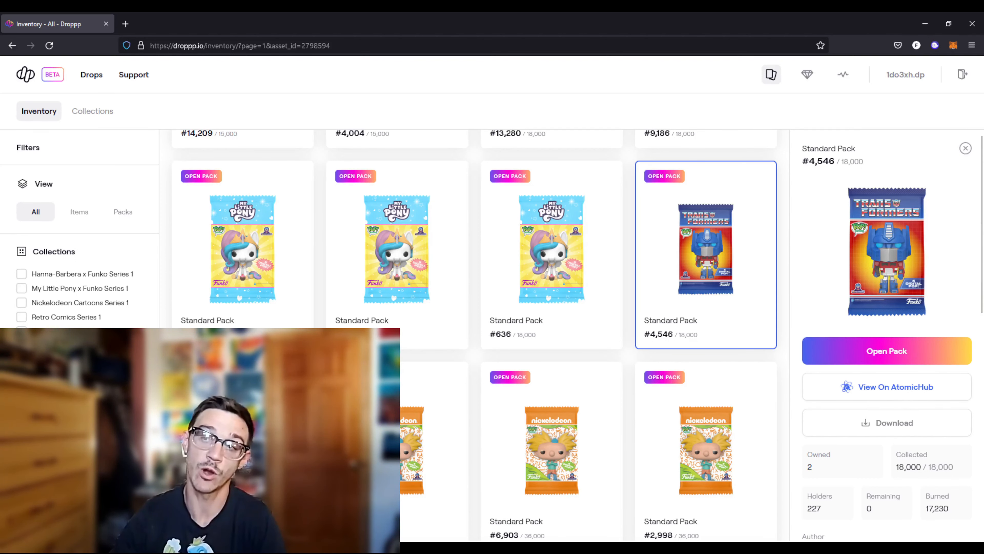
# Start opening Transformers Series 1 Standard Pack #4,546, reaching its confirmation screen
pyautogui.scroll(-3)
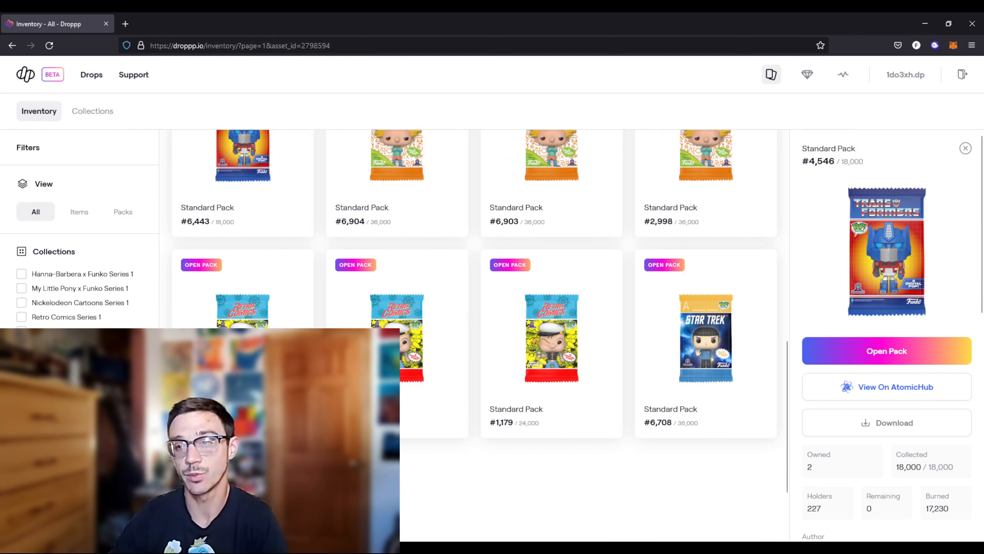
pyautogui.scroll(-3)
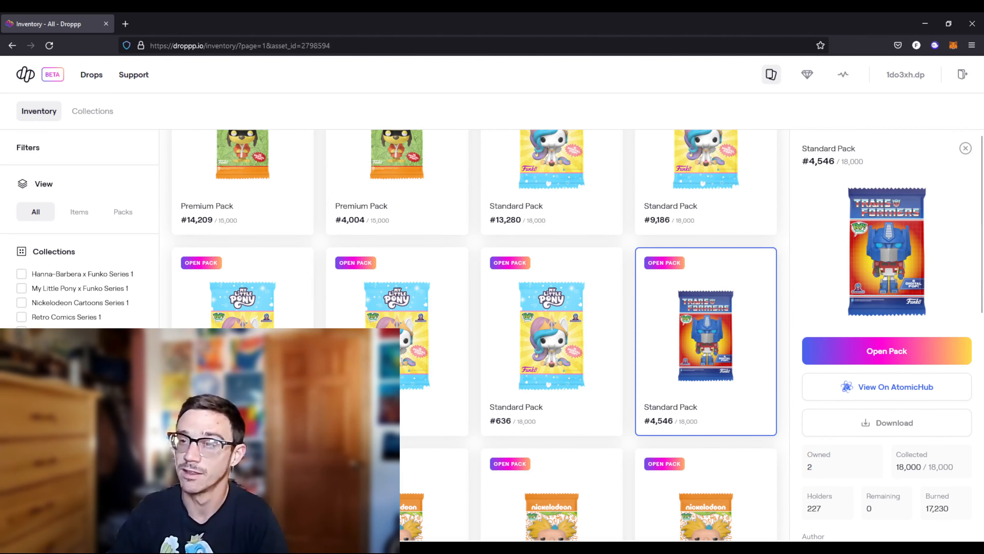
pyautogui.click(886, 350)
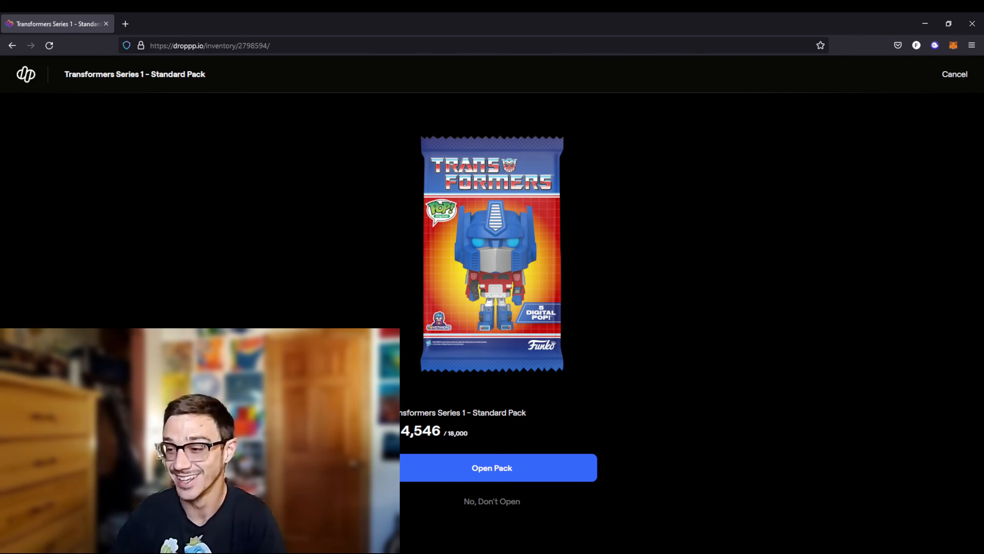
# Confirm opening the pack, revealing Rare Max TokenHead #765 as the first card
pyautogui.click(492, 468)
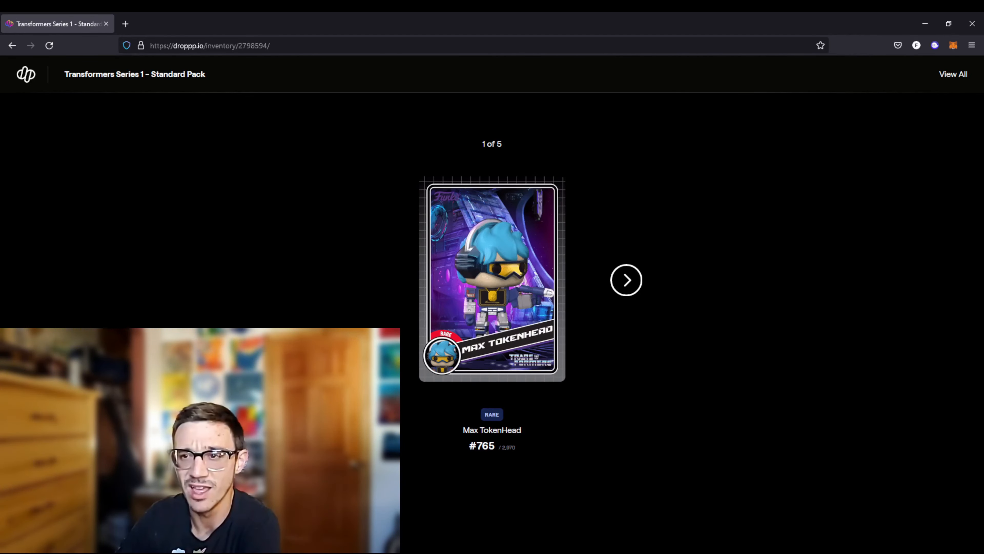
# Advance through Common Jazz #817, Legendary Rumble #655 and Common Max TokenHead #1,515
pyautogui.click(626, 280)
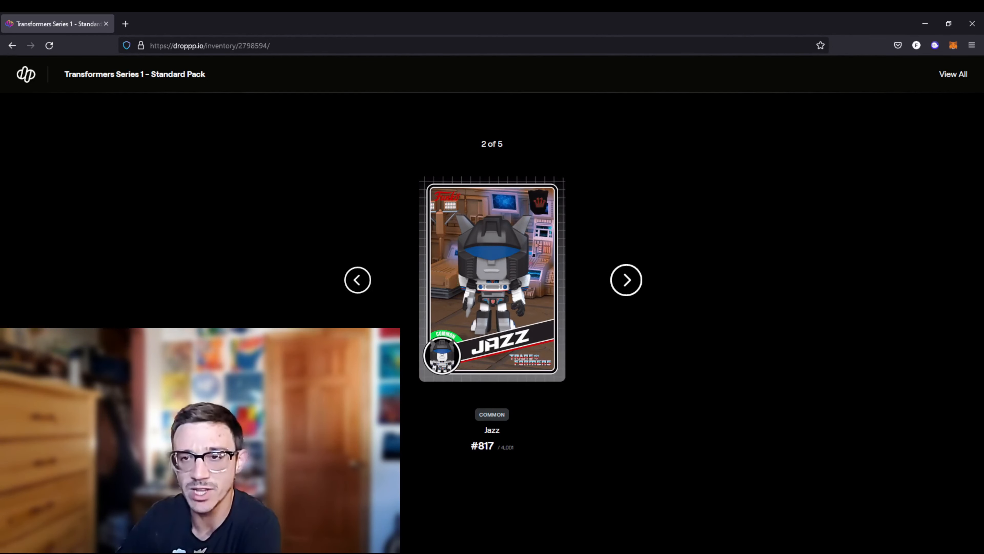
pyautogui.click(626, 279)
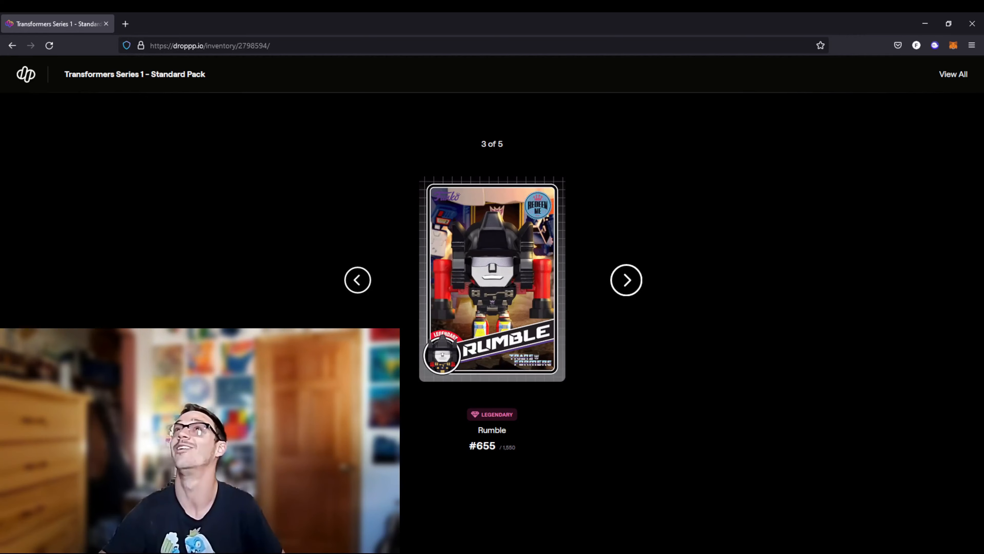
pyautogui.click(625, 280)
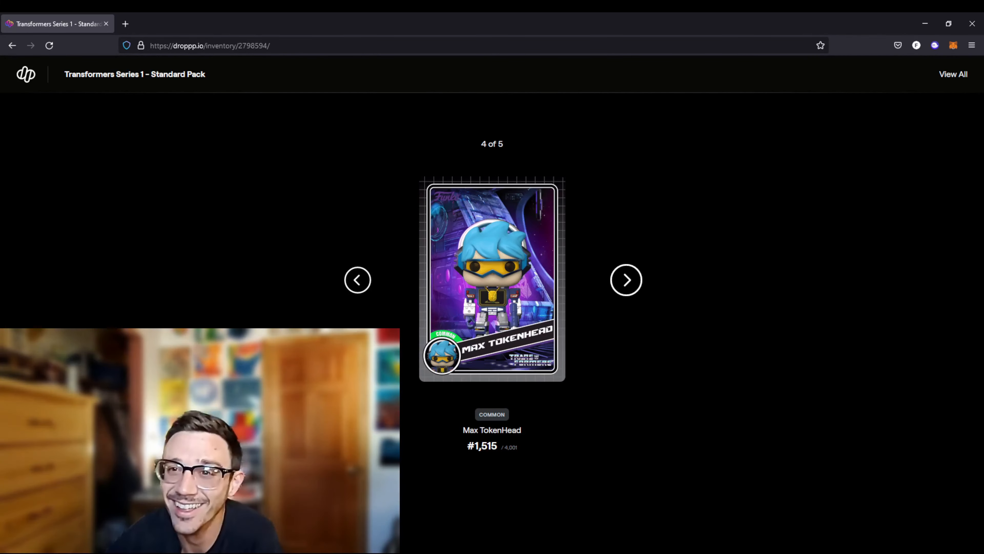
pyautogui.click(626, 280)
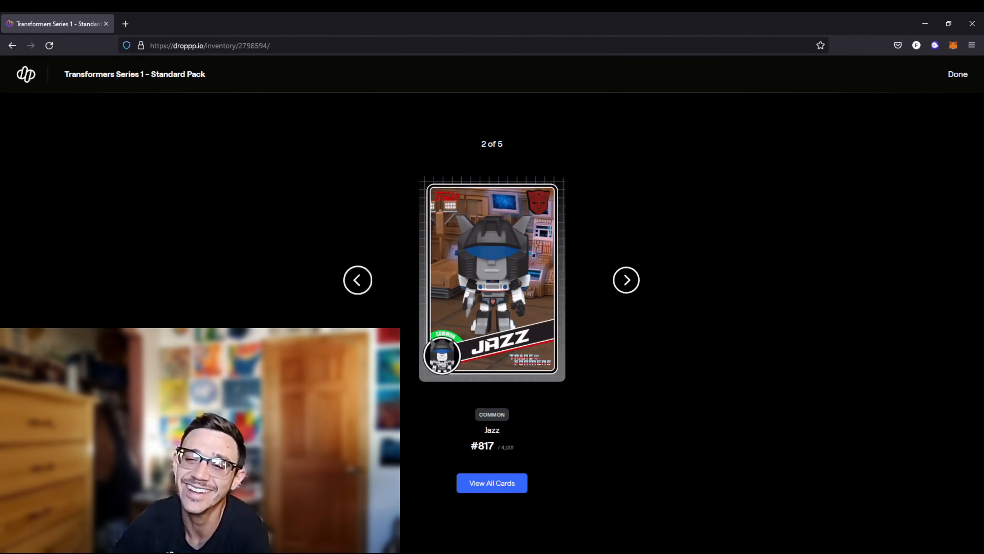
# Return to the Legendary Rumble card and display all five pulled cards at once
pyautogui.click(626, 280)
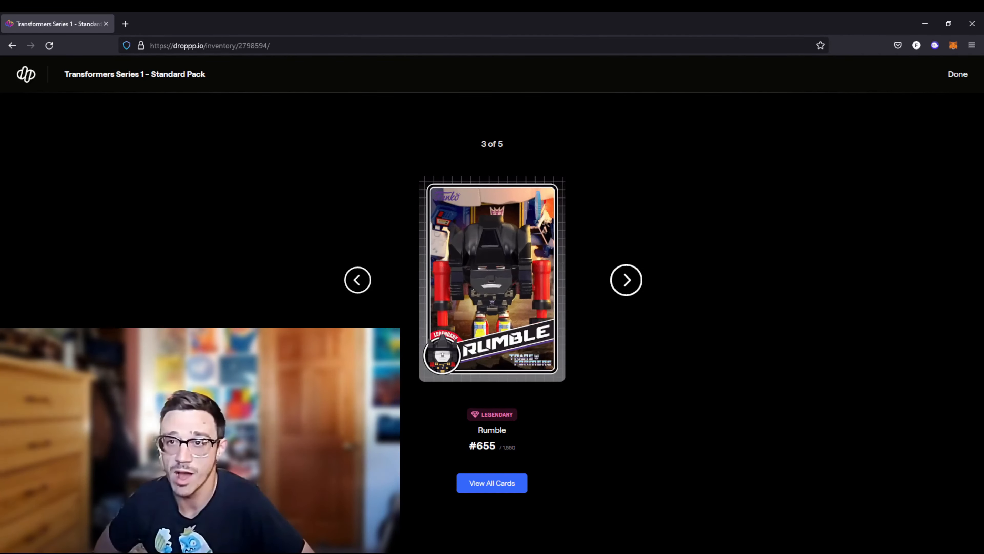
pyautogui.click(491, 483)
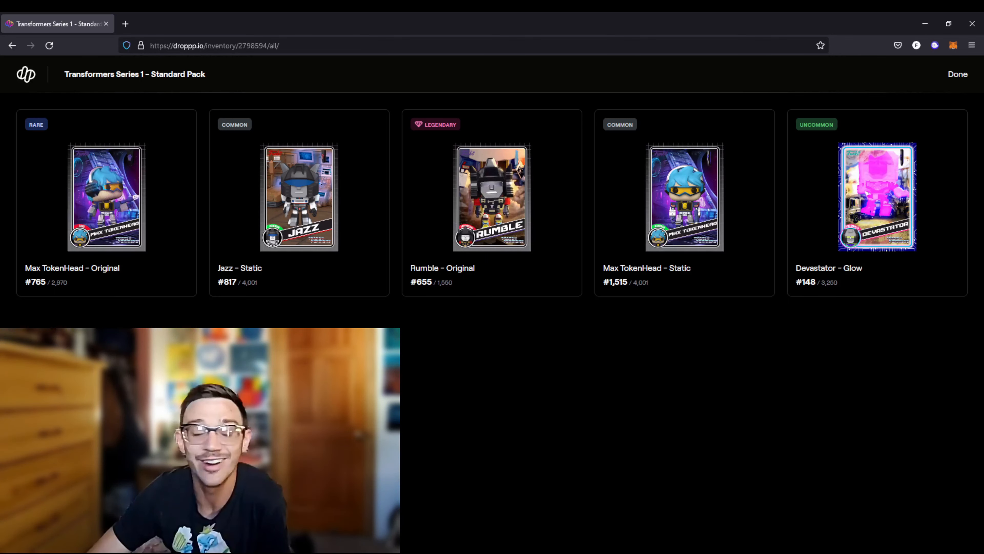
# Show the Legendary Rumble card's details with its redeemable physical Pop offer
pyautogui.click(957, 73)
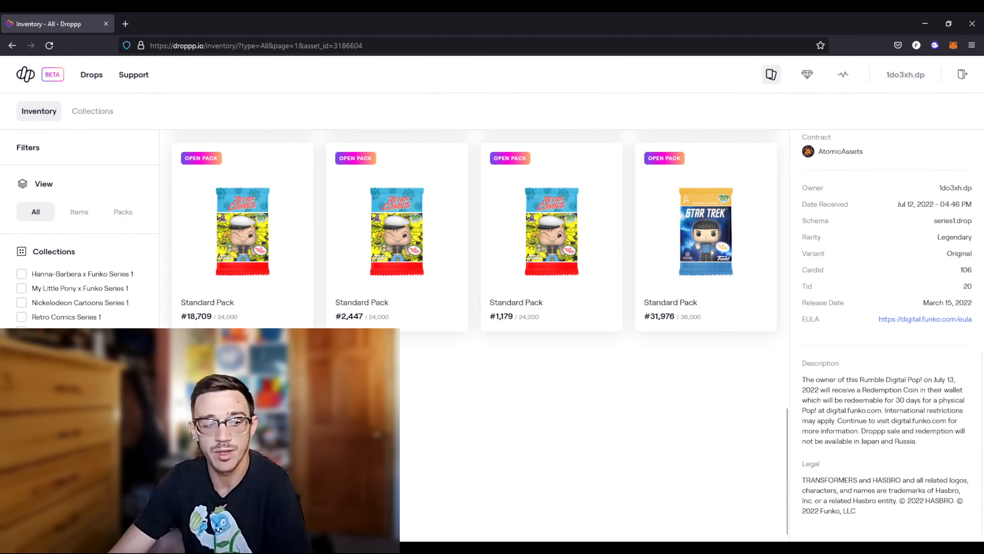
# Scroll the inventory to the newly pulled Transformers cards led by Legendary Rumble
pyautogui.scroll(-3)
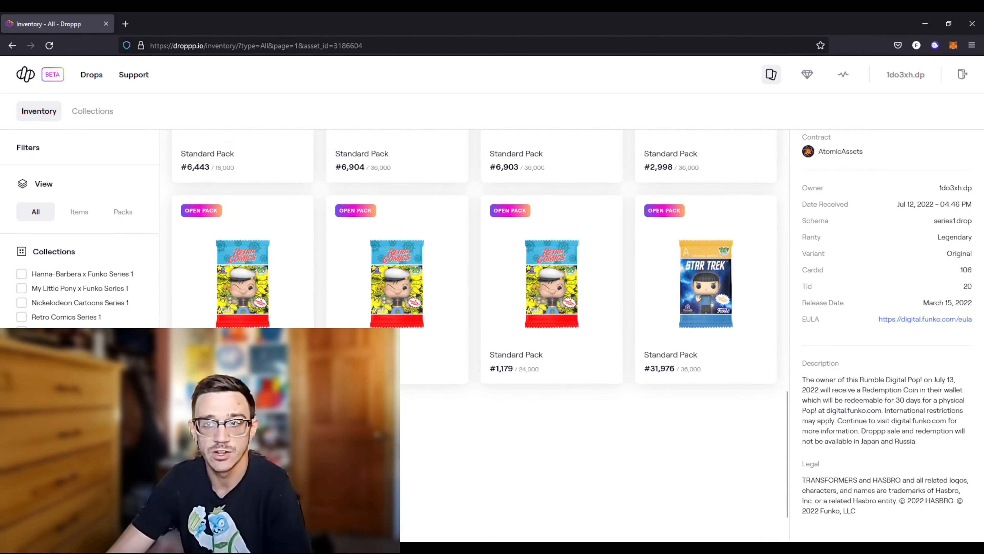
pyautogui.scroll(-3)
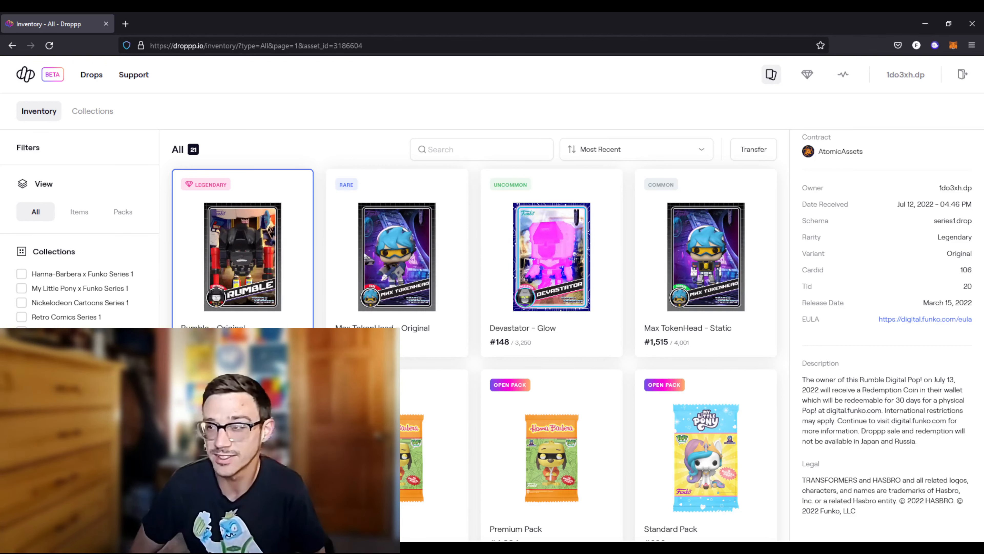
pyautogui.click(242, 257)
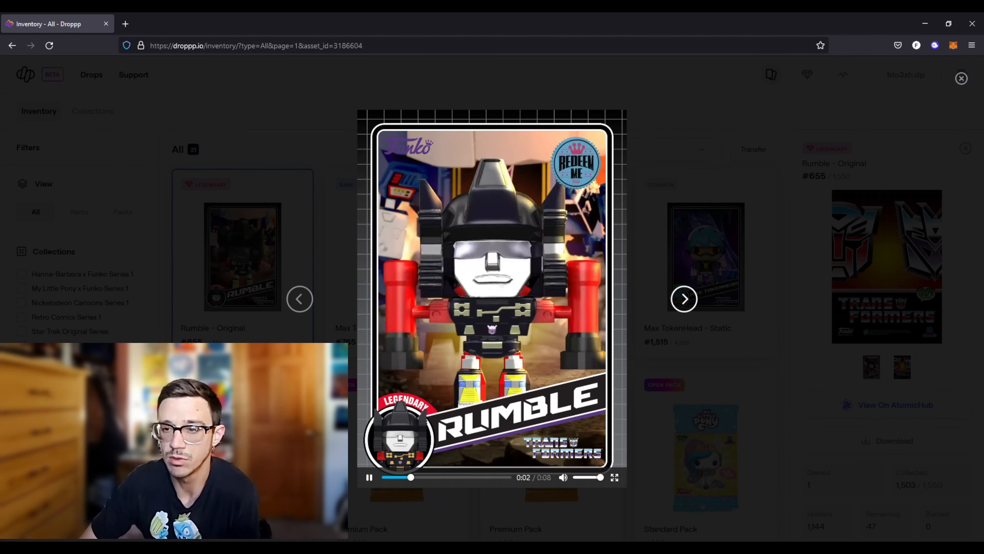
pyautogui.click(961, 77)
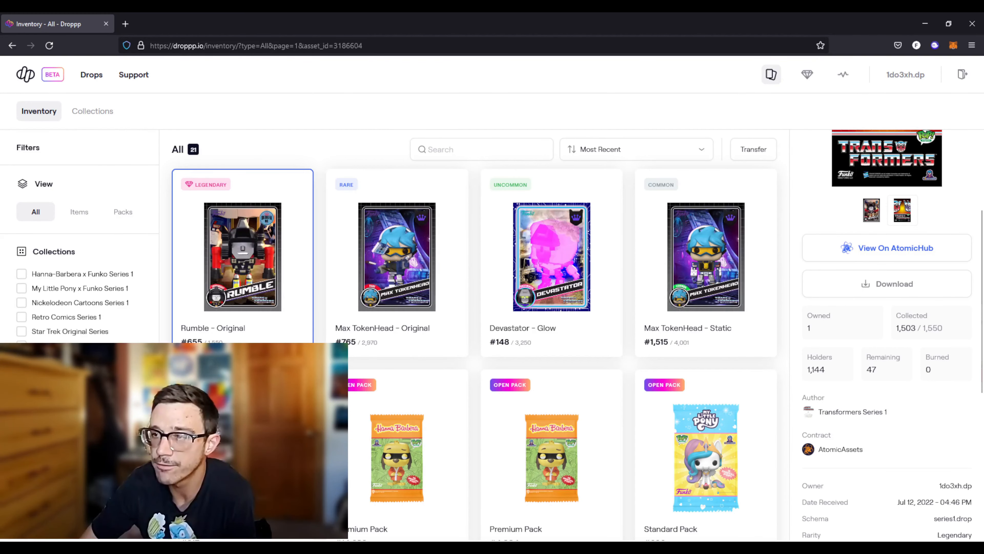